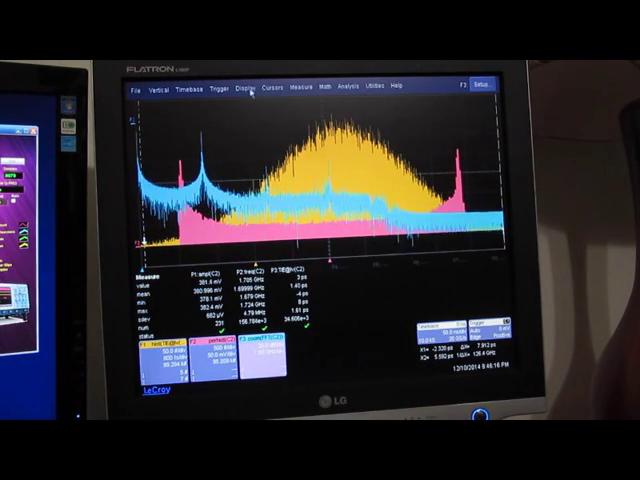
# Step: Open Persistence Setup from the Display menu
pyautogui.click(239, 88)
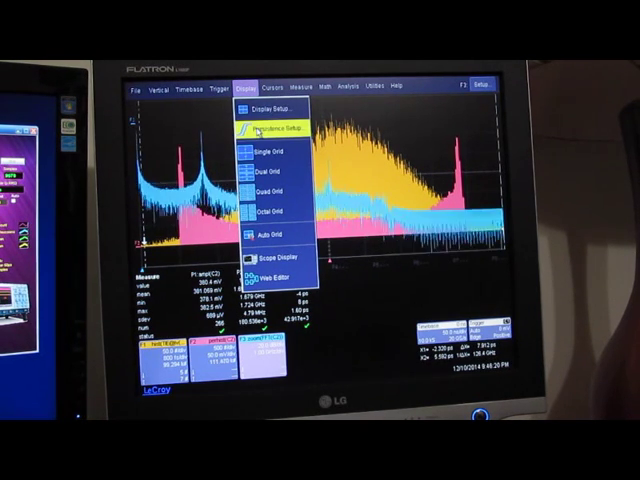
pyautogui.click(270, 128)
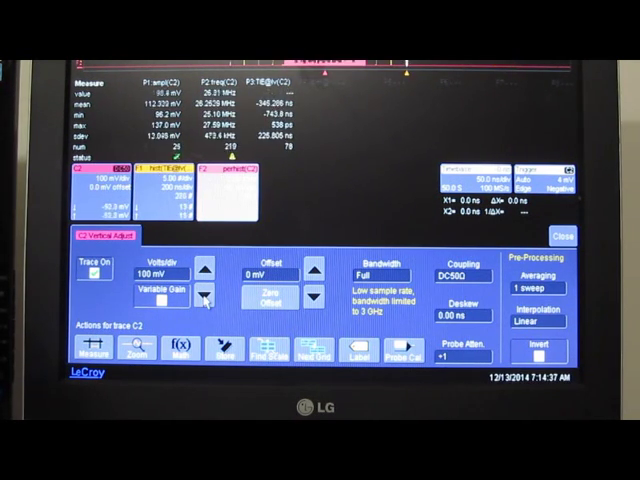
# Step: Lower channel C2's volts per division toward 20 mV/div
pyautogui.click(205, 299)
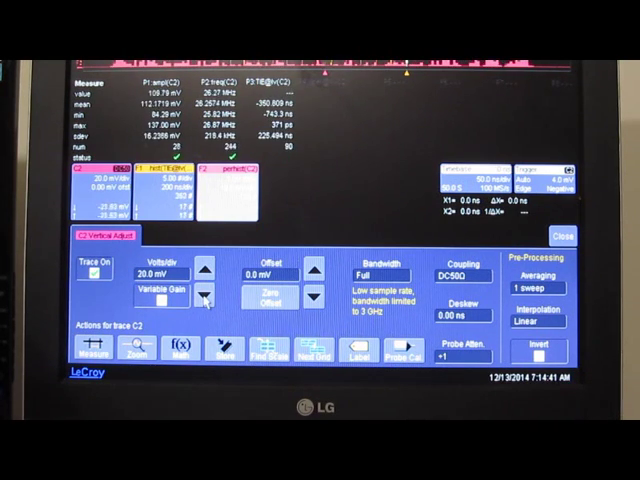
pyautogui.click(206, 269)
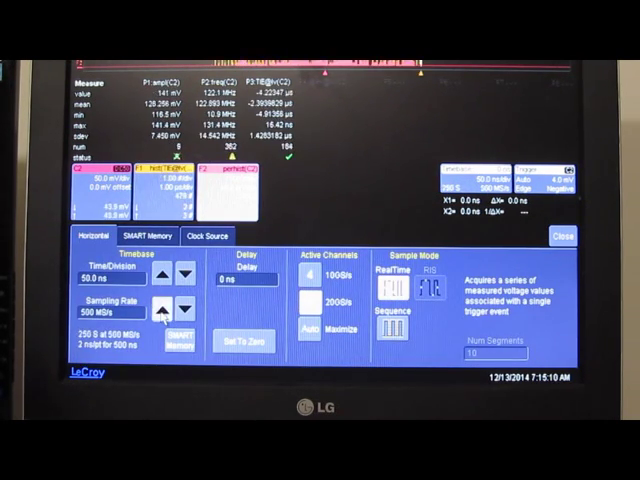
# Step: Step the sampling rate up one notch from 500 MS/s
pyautogui.click(157, 310)
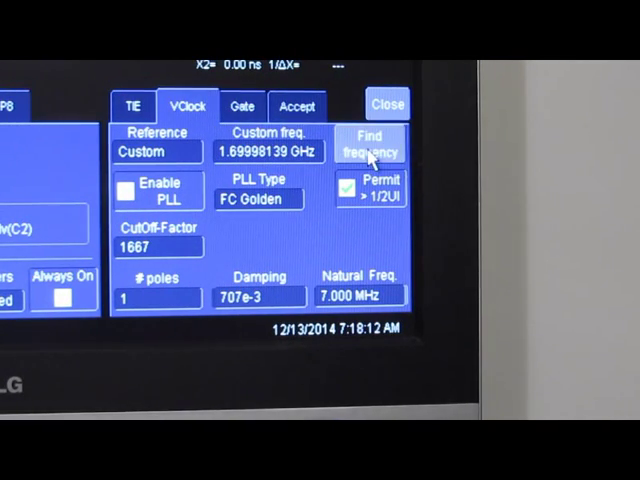
# Step: Auto-detect the TIE clock frequency, review crossing settings, then view the Gate tab
pyautogui.click(370, 146)
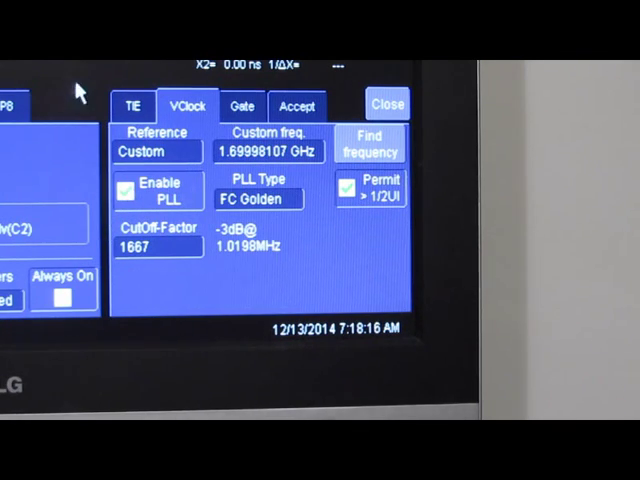
pyautogui.click(132, 106)
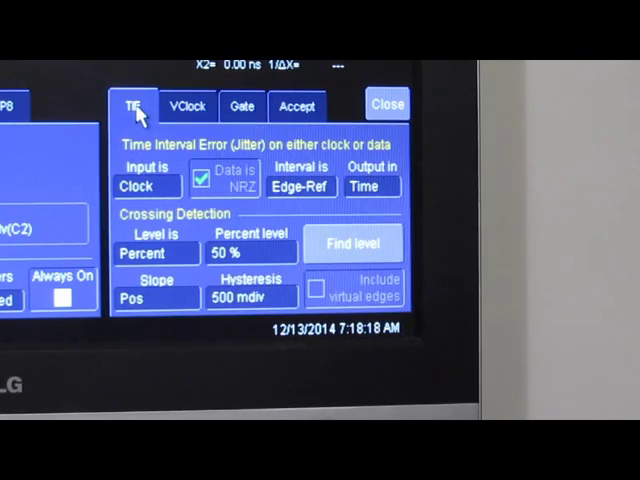
pyautogui.click(242, 107)
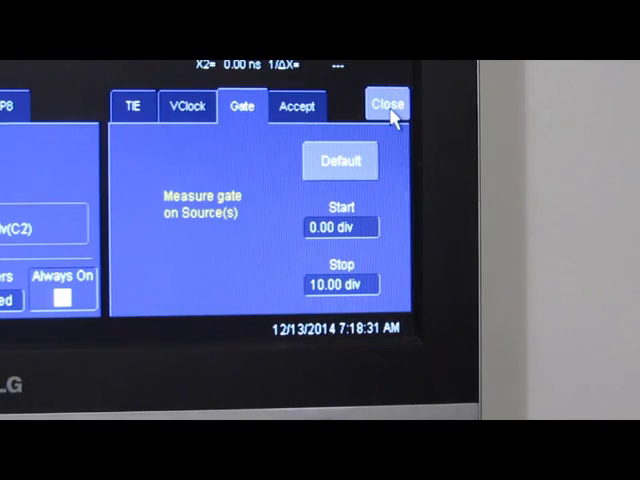
pyautogui.click(388, 105)
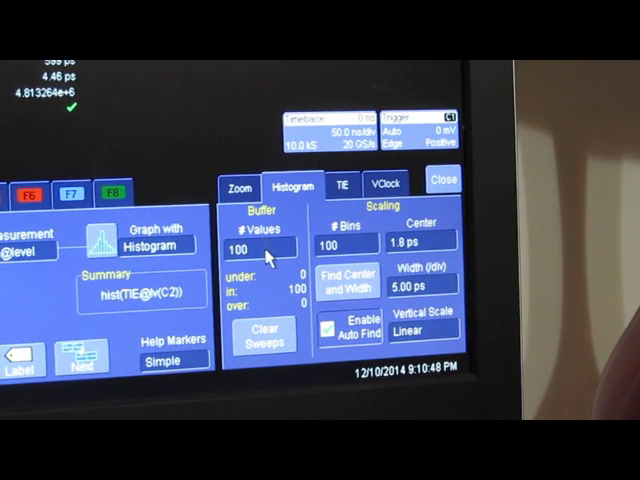
# Step: Enter and confirm a new # Values buffer size for the TIE histogram
pyautogui.click(261, 231)
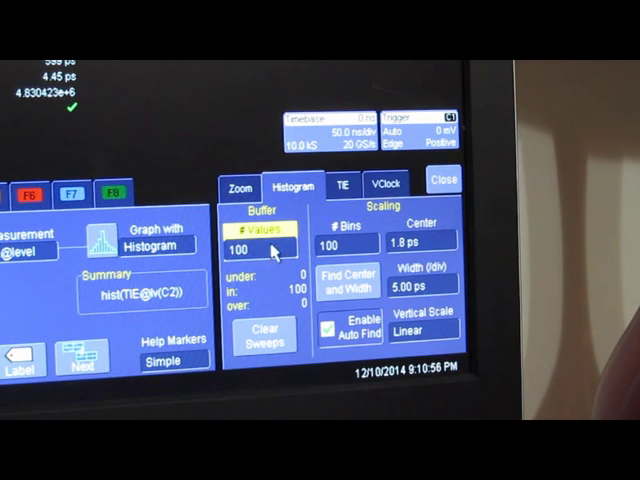
pyautogui.click(248, 243)
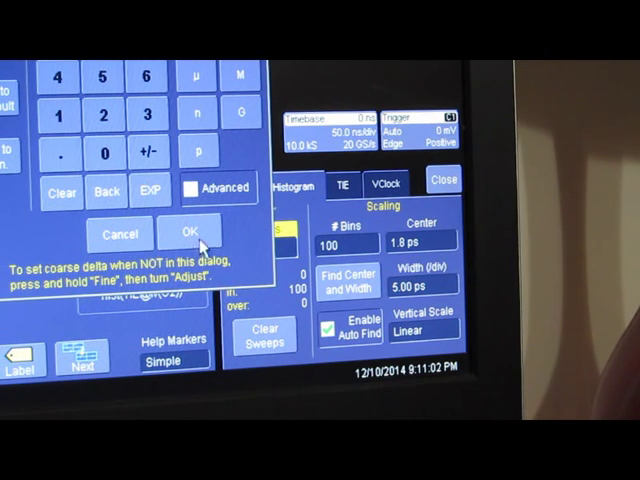
pyautogui.click(186, 231)
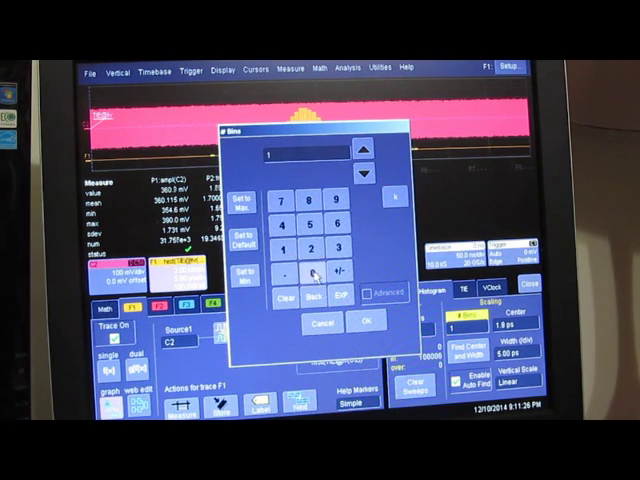
# Step: Open the # Bins keypad to enter the TIE histogram bin count
pyautogui.click(367, 322)
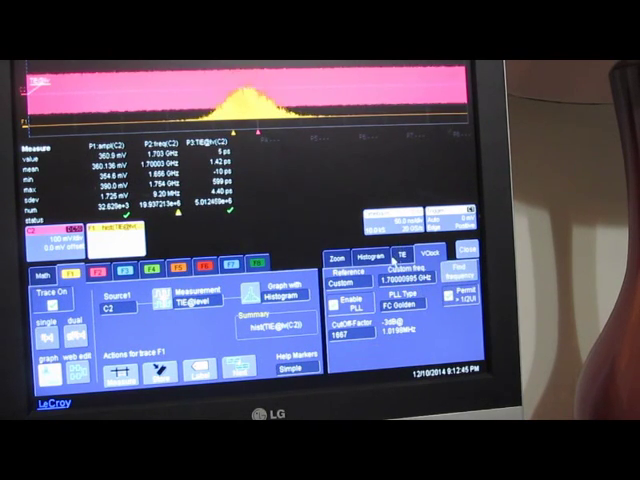
# Step: View the VClock tab: custom 1.70000995 GHz reference with FC Golden PLL
pyautogui.click(338, 256)
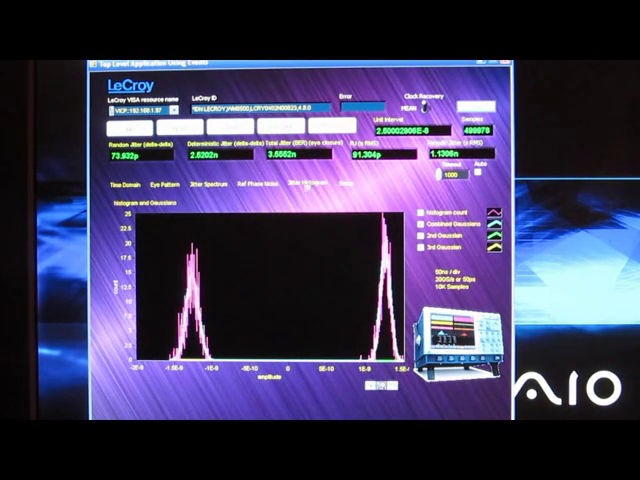
# Step: Show the Jitter Histogram tab with Gaussian fits (73.932p random, 3.5552n total)
pyautogui.click(160, 190)
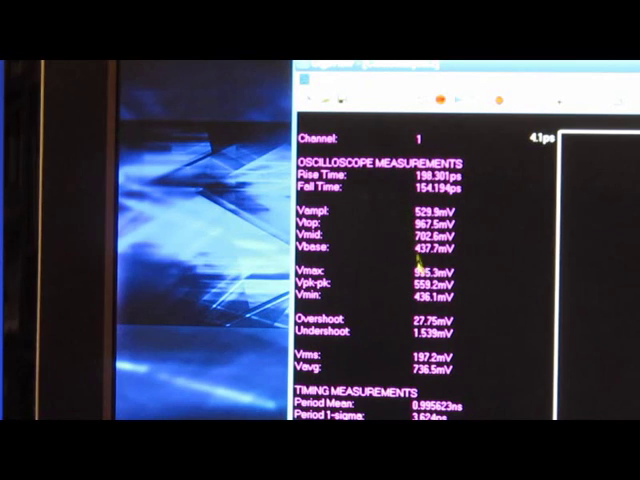
pyautogui.scroll(-3)
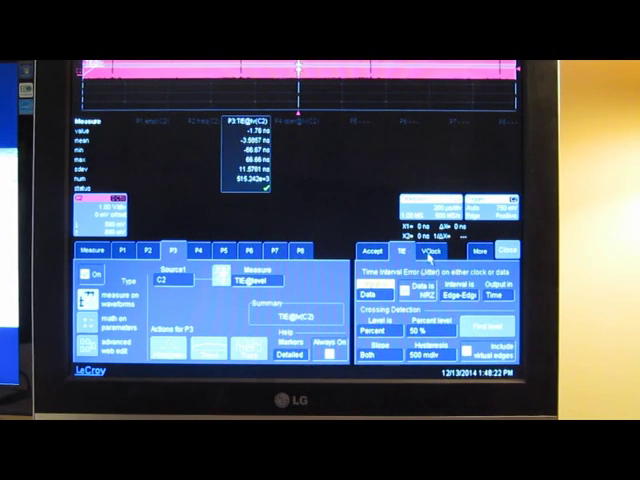
# Step: Step through the P3 TIE setup pages to the N UI edge-selection tab
pyautogui.click(430, 252)
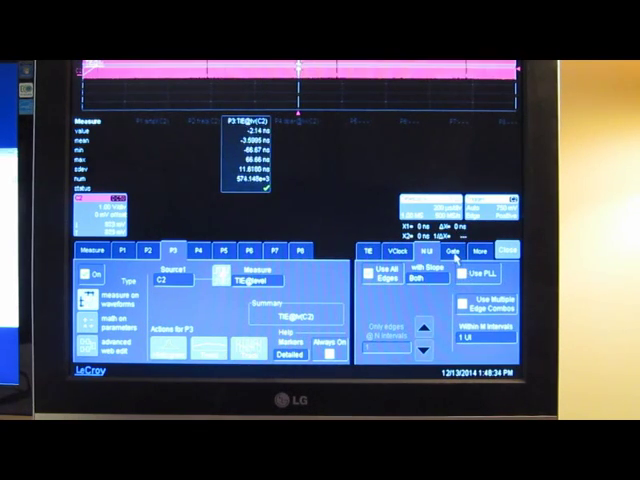
pyautogui.click(459, 263)
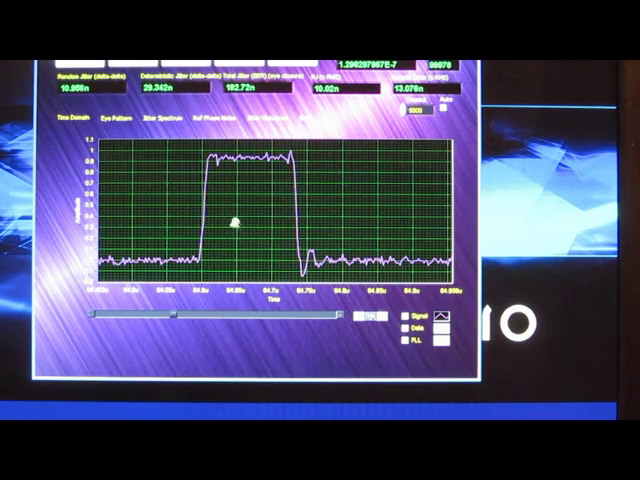
# Step: Switch the graph from Time Domain to the Eye Pattern view
pyautogui.rightClick(235, 225)
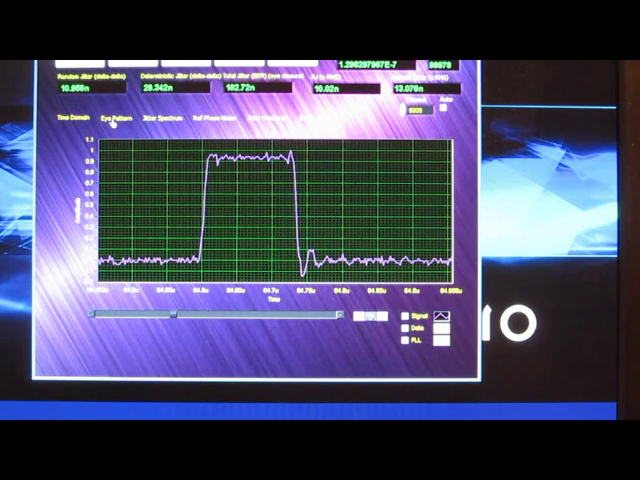
pyautogui.click(106, 122)
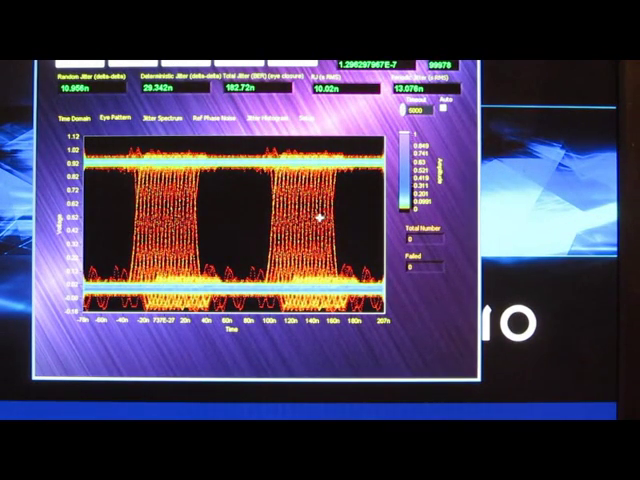